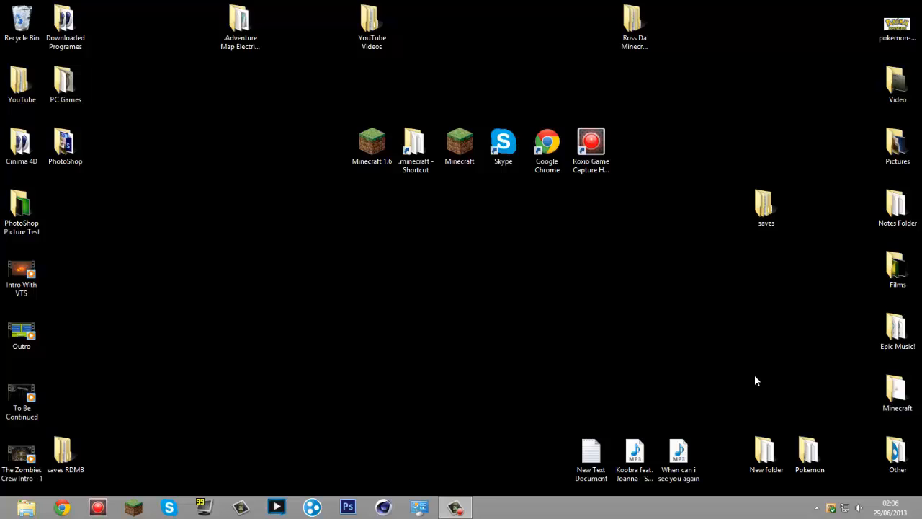
pyautogui.moveTo(697, 372)
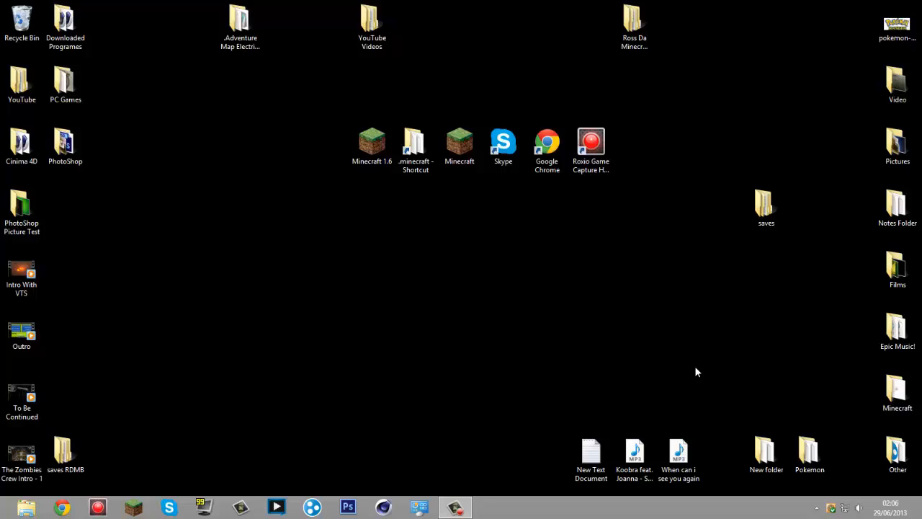
pyautogui.moveTo(694, 368)
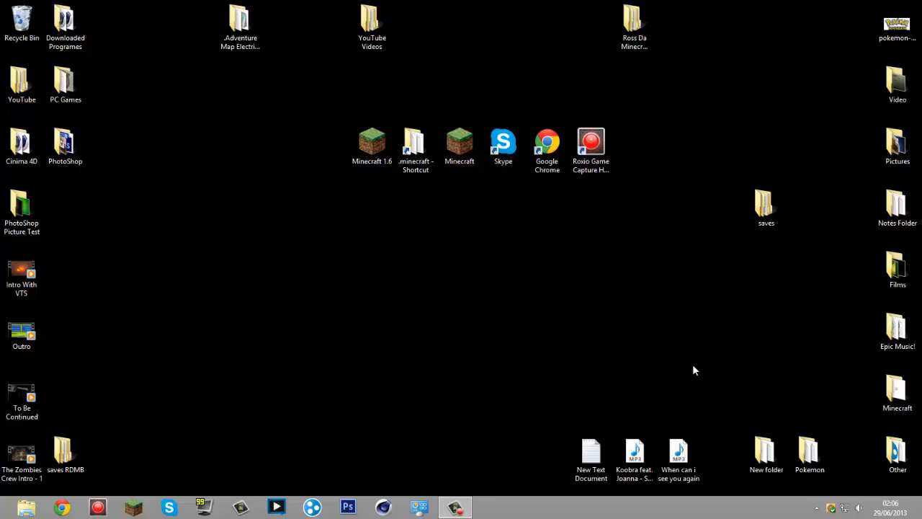
pyautogui.moveTo(670, 366)
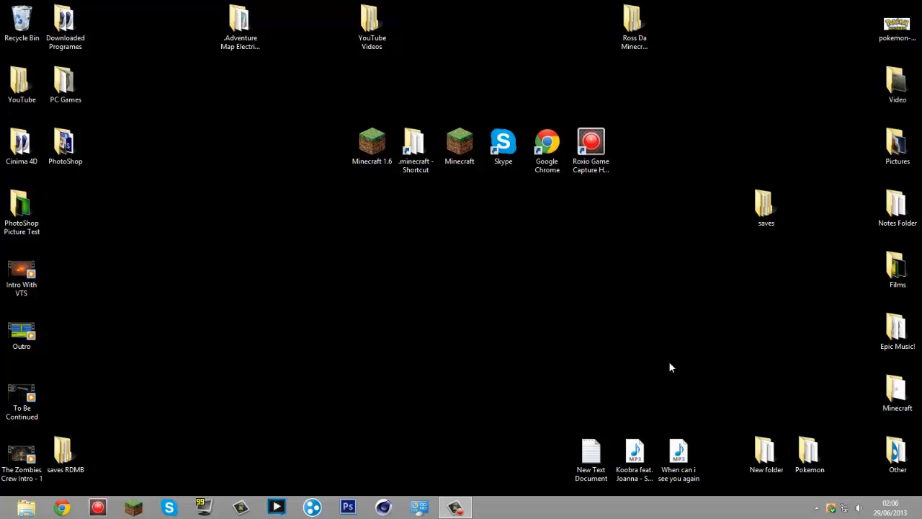
pyautogui.moveTo(657, 369)
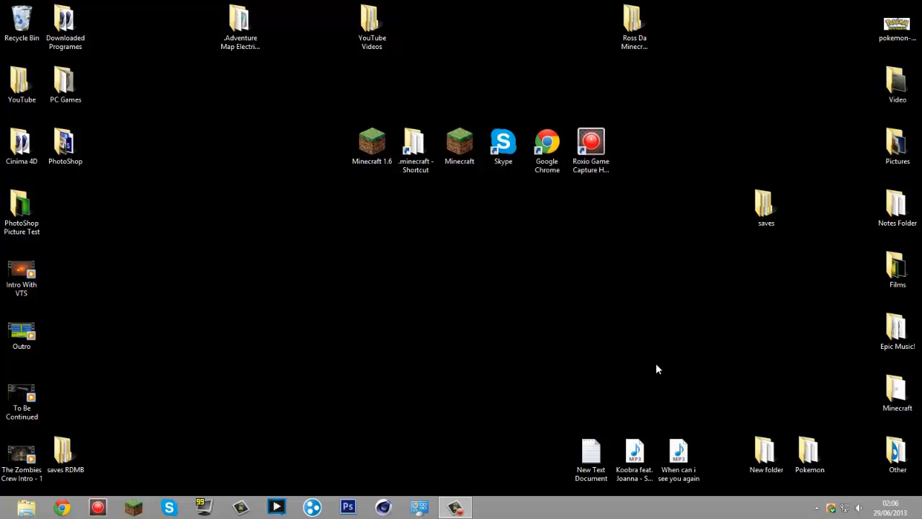
pyautogui.moveTo(739, 406)
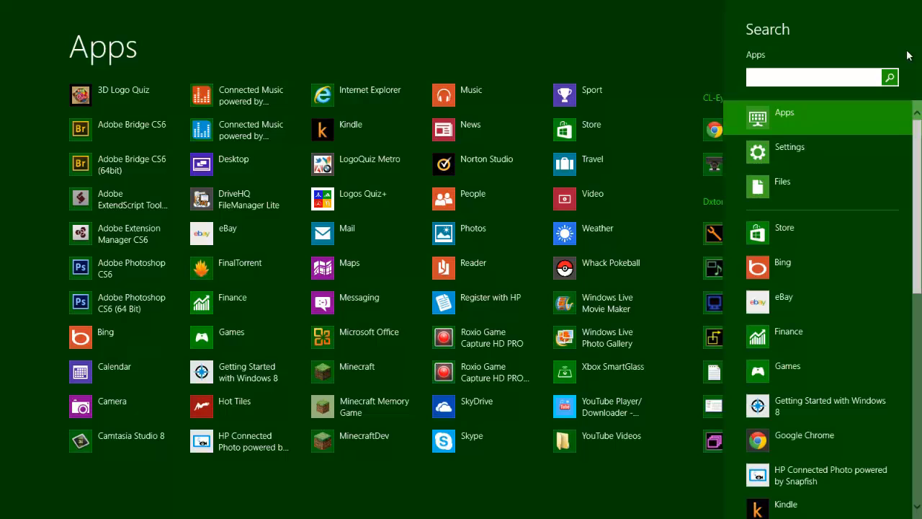
# Launch Run, enter %appdata% and confirm to show the Roaming folder containing .minecraft
pyautogui.write('run')
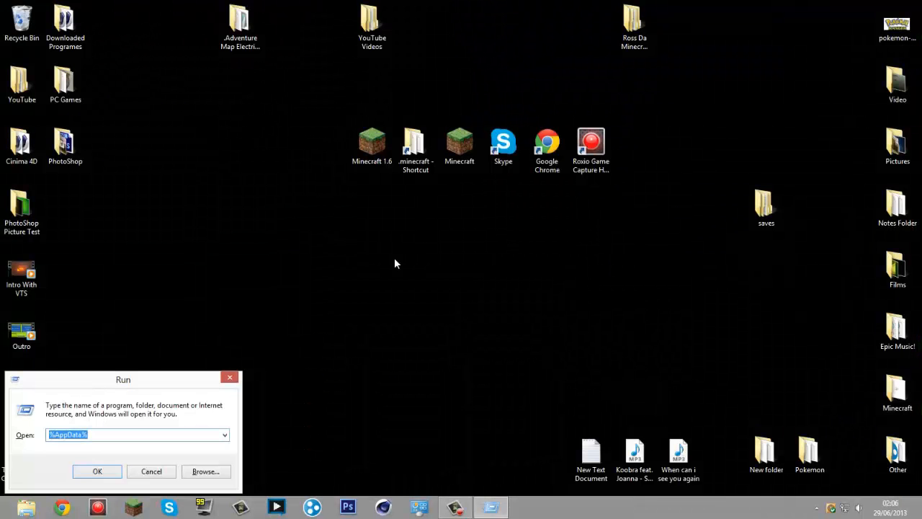
pyautogui.moveTo(262, 367)
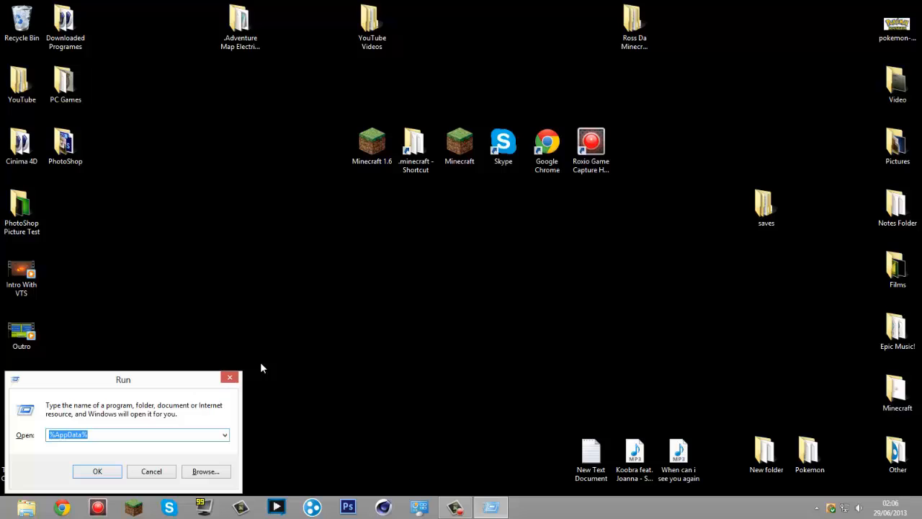
pyautogui.write('%appda')
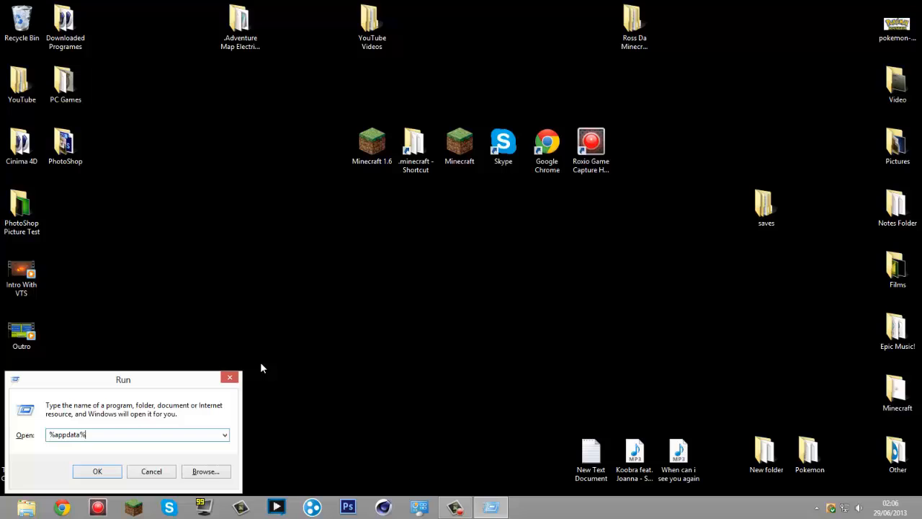
pyautogui.click(97, 471)
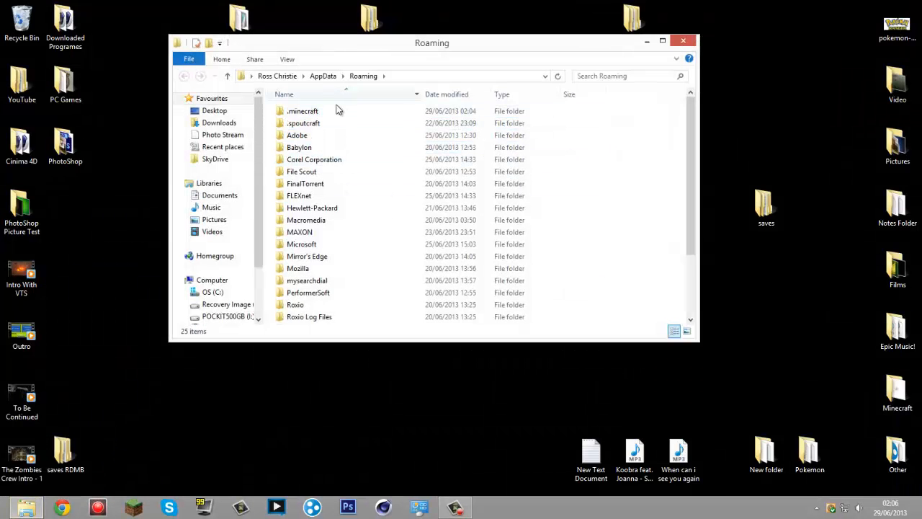
# Navigate into .minecraft\bin where the Minecraft jar files are listed
pyautogui.doubleClick(302, 111)
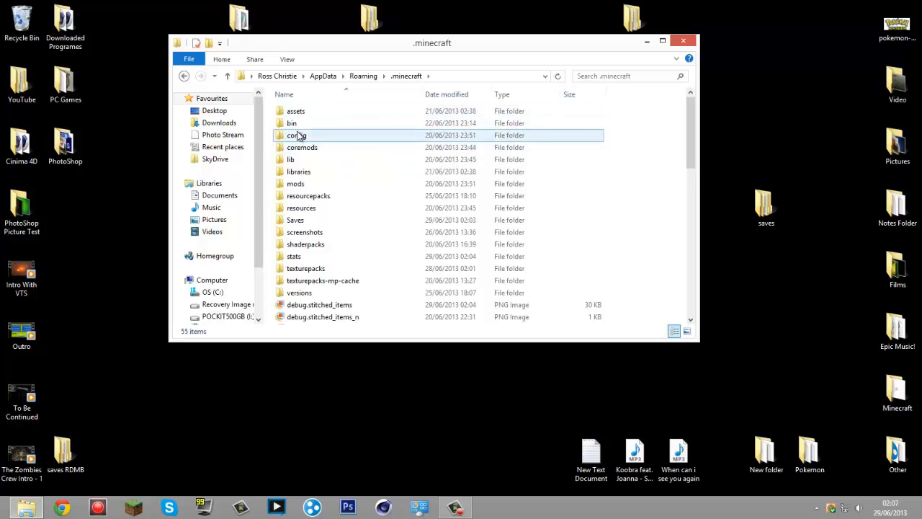
pyautogui.doubleClick(291, 122)
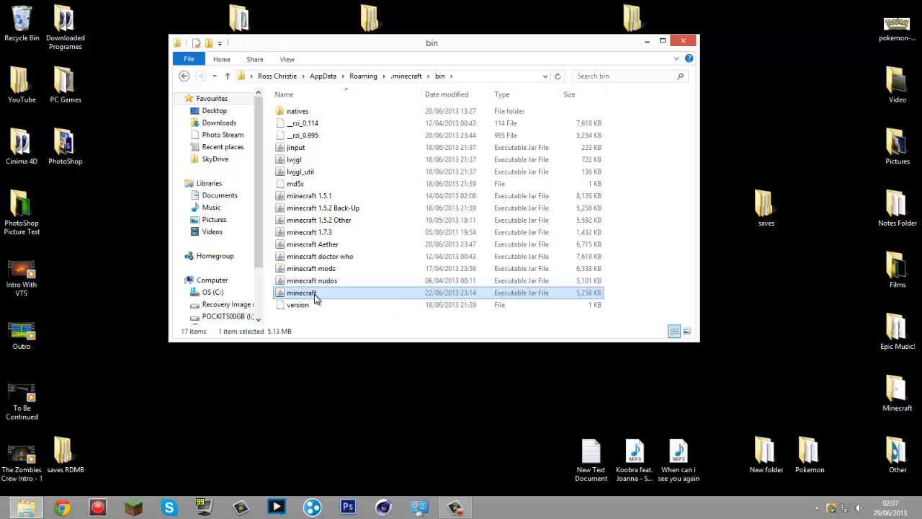
# Right-drag minecraft.jar out of the bin folder toward the desktop to copy it there
pyautogui.rightClick(301, 292)
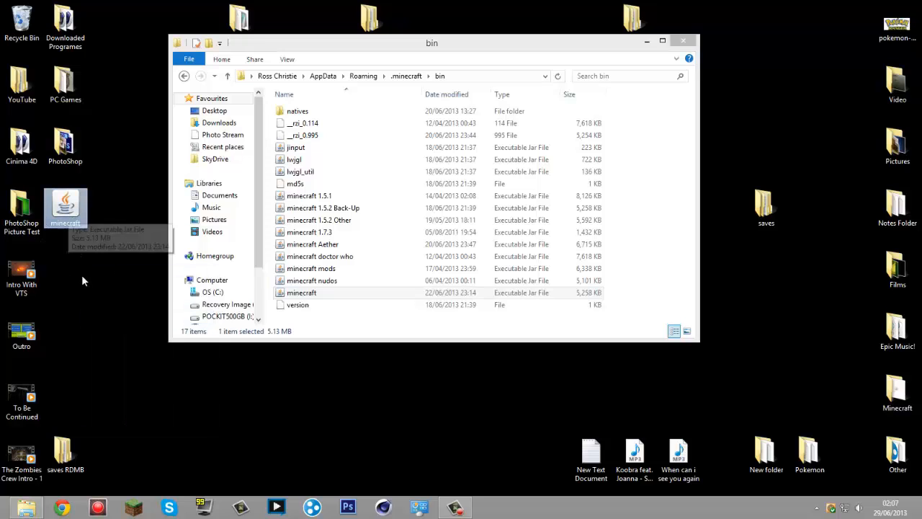
pyautogui.moveTo(666, 53)
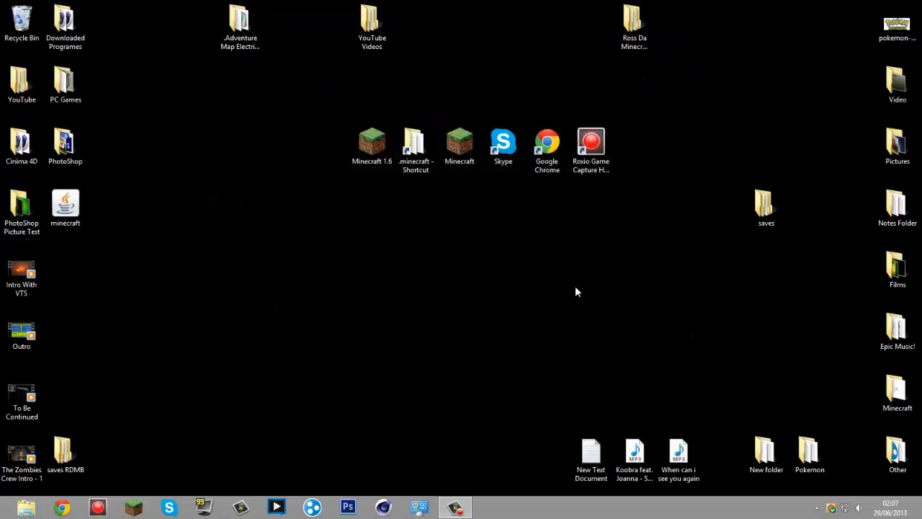
pyautogui.moveTo(334, 292)
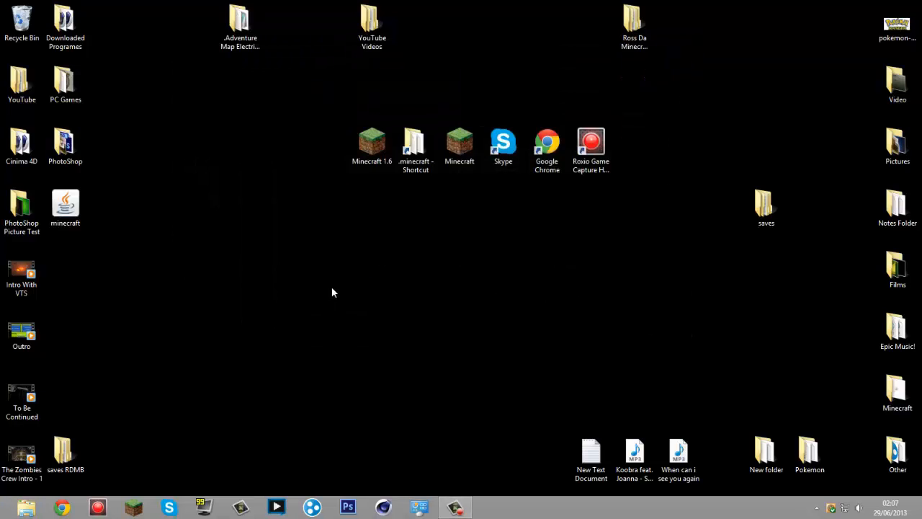
pyautogui.moveTo(403, 295)
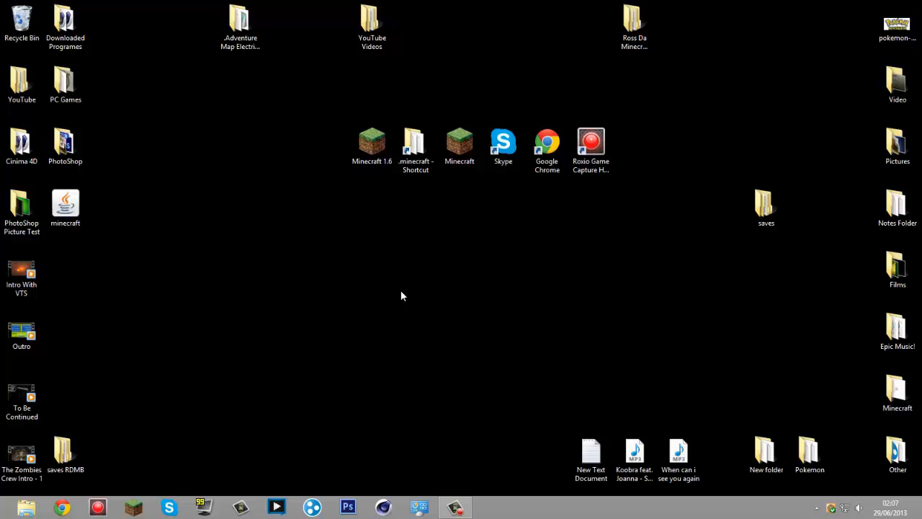
pyautogui.moveTo(259, 263)
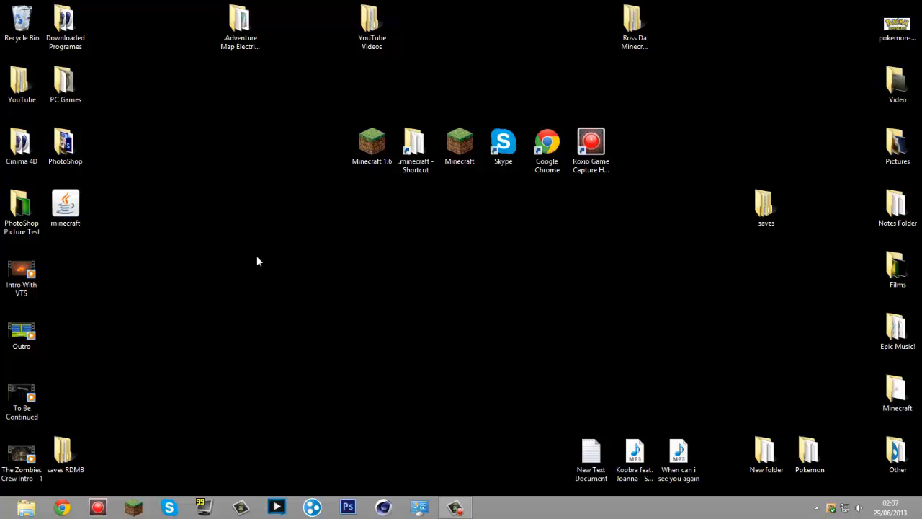
pyautogui.moveTo(265, 274)
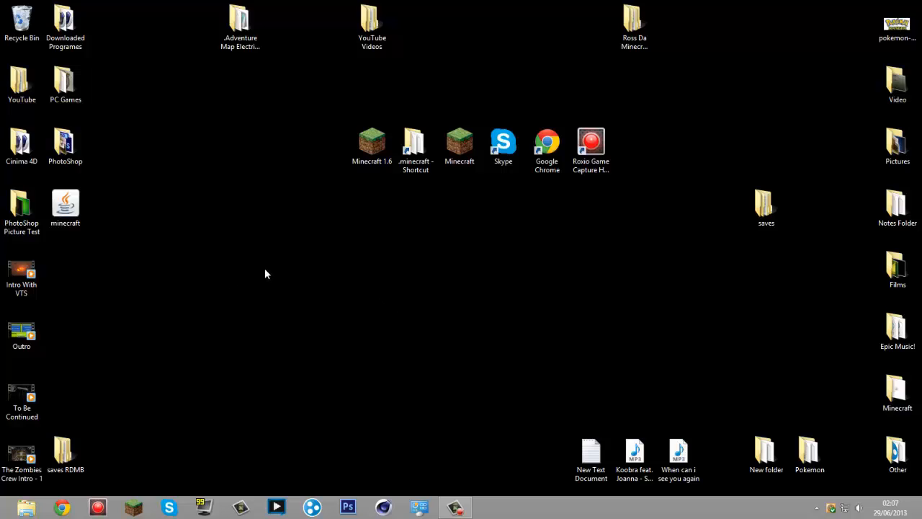